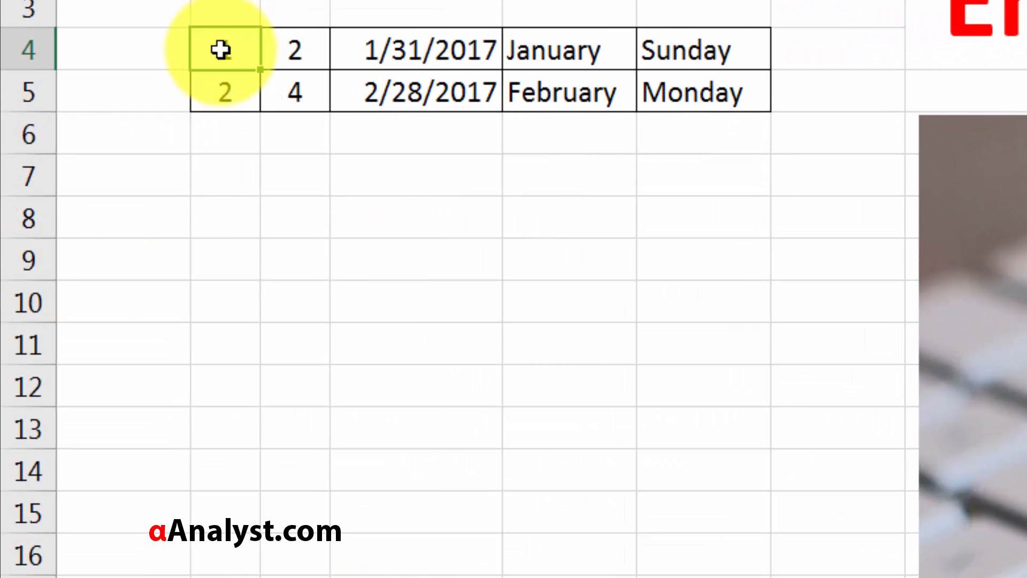
Step: Select the starting numbers 1 and 2 so column B counts 1 through 12 to row 15
click(225, 92)
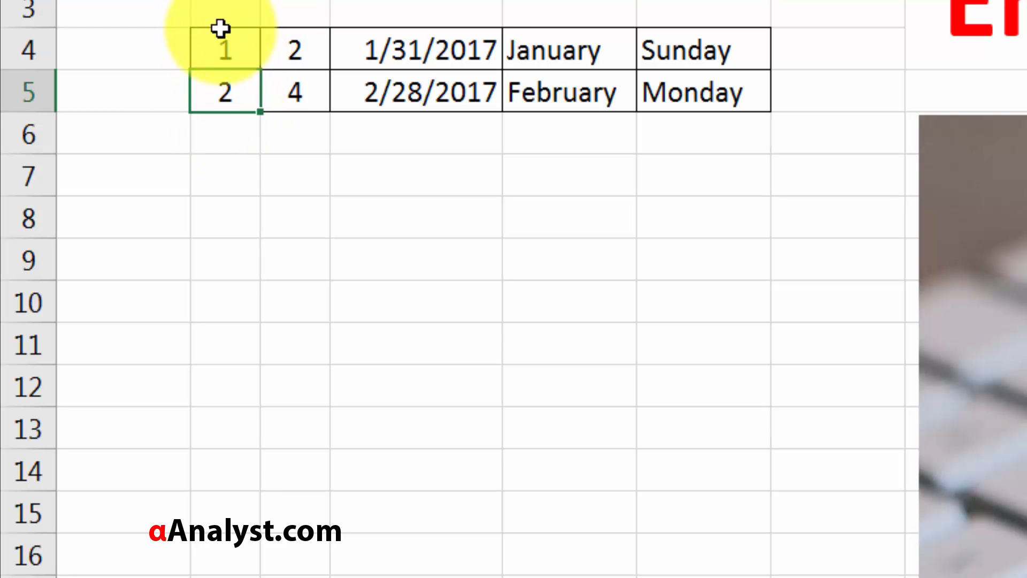
drag(225, 49, 225, 92)
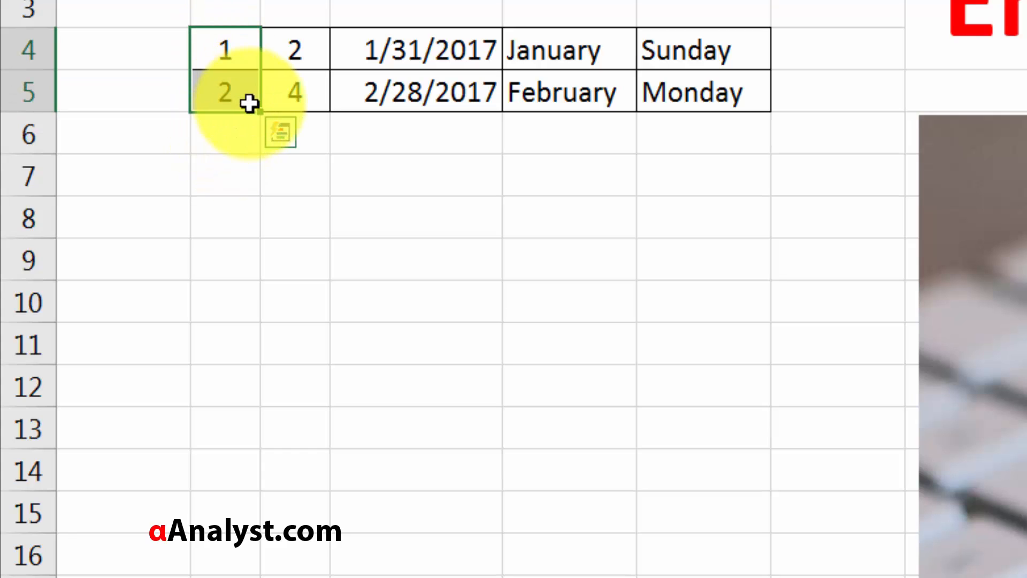
click(225, 49)
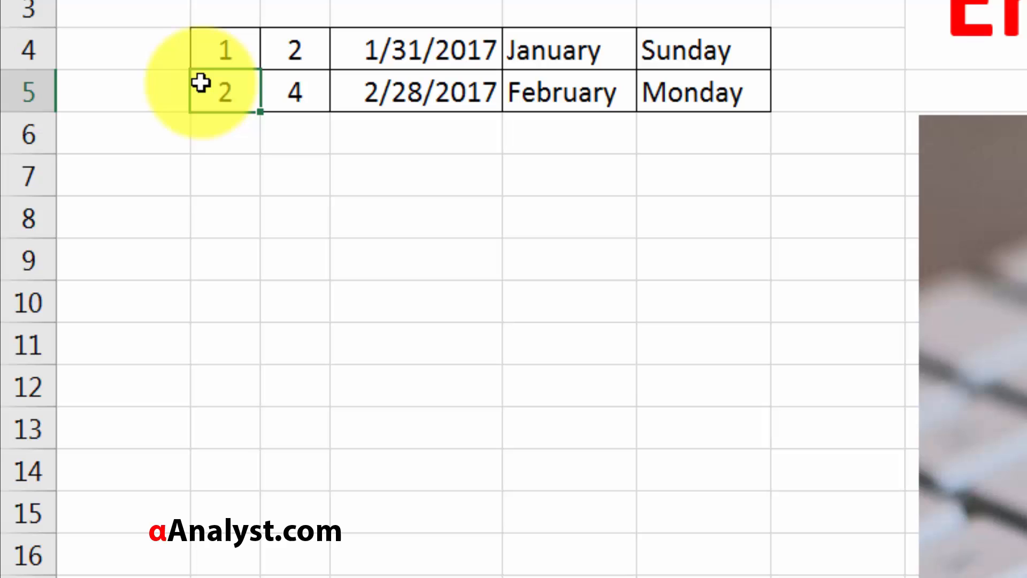
mouse_move(195, 46)
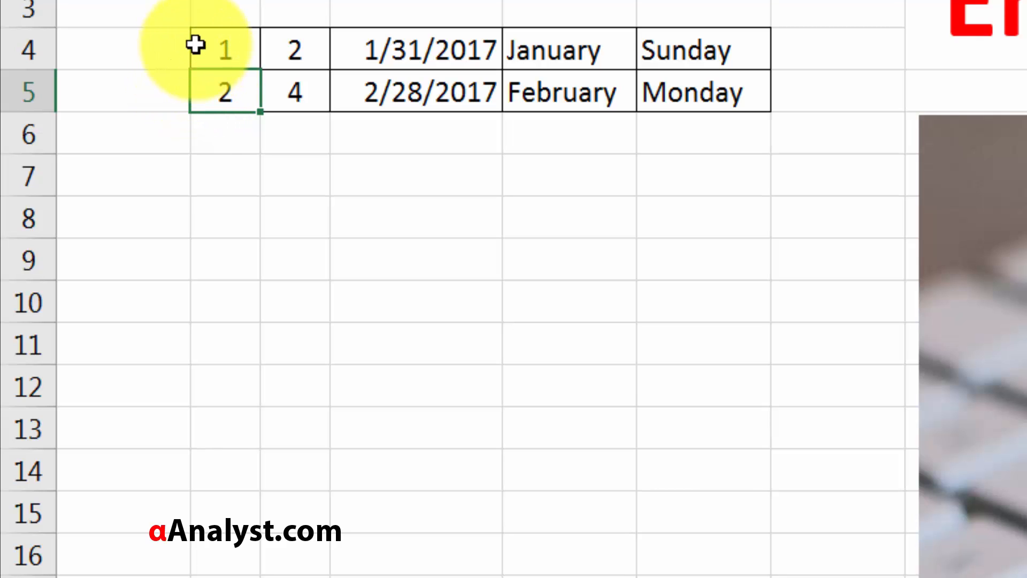
click(222, 92)
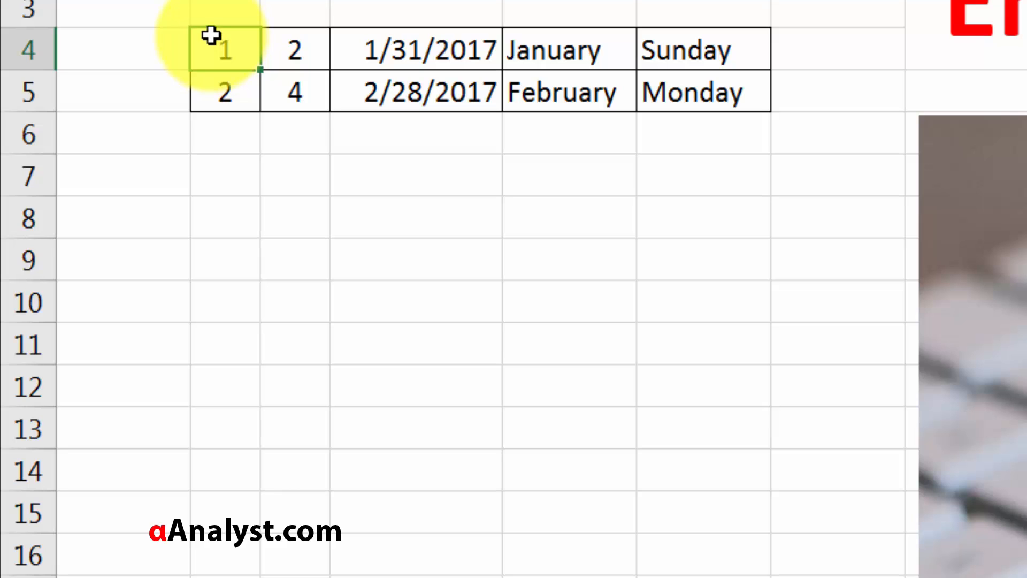
mouse_move(216, 29)
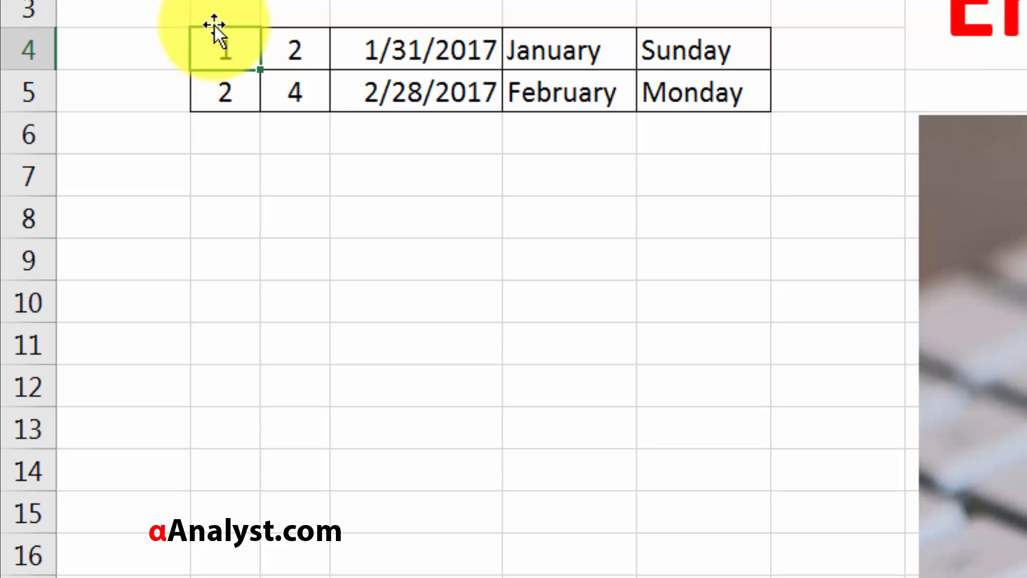
drag(226, 49, 226, 92)
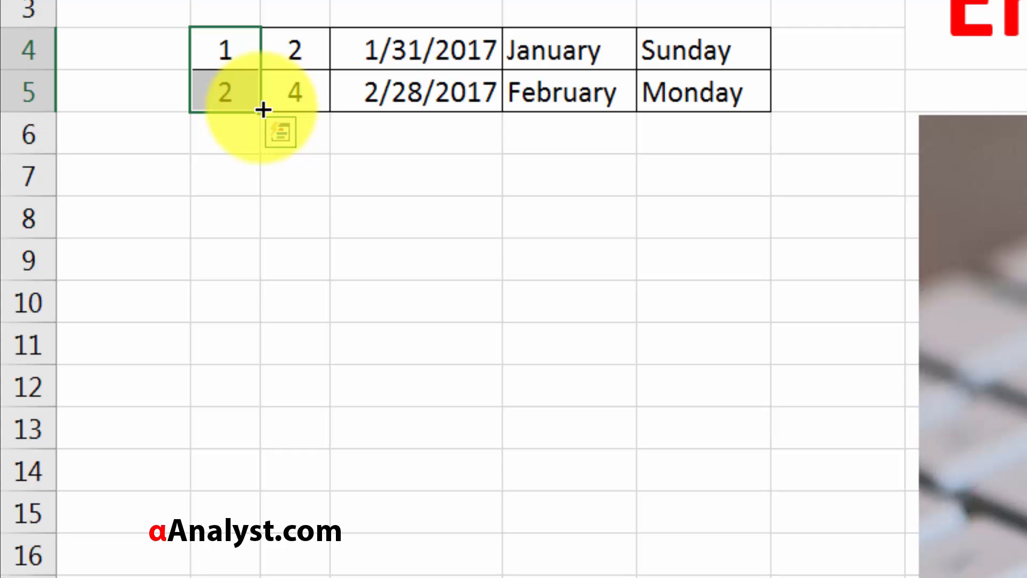
mouse_move(265, 110)
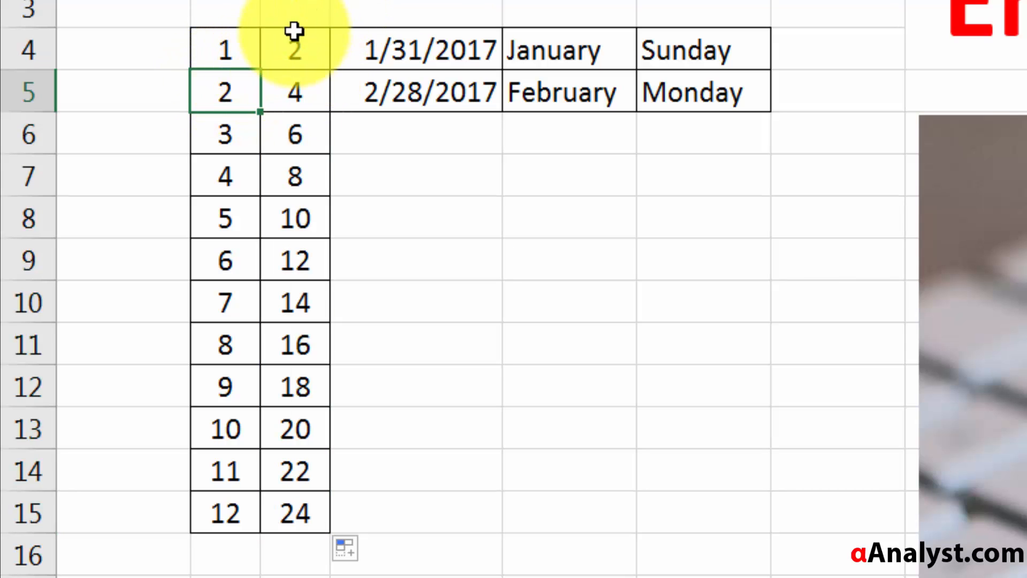
Step: Redo the number series by dragging down to row 16 for 1–13 and 2–26
click(294, 176)
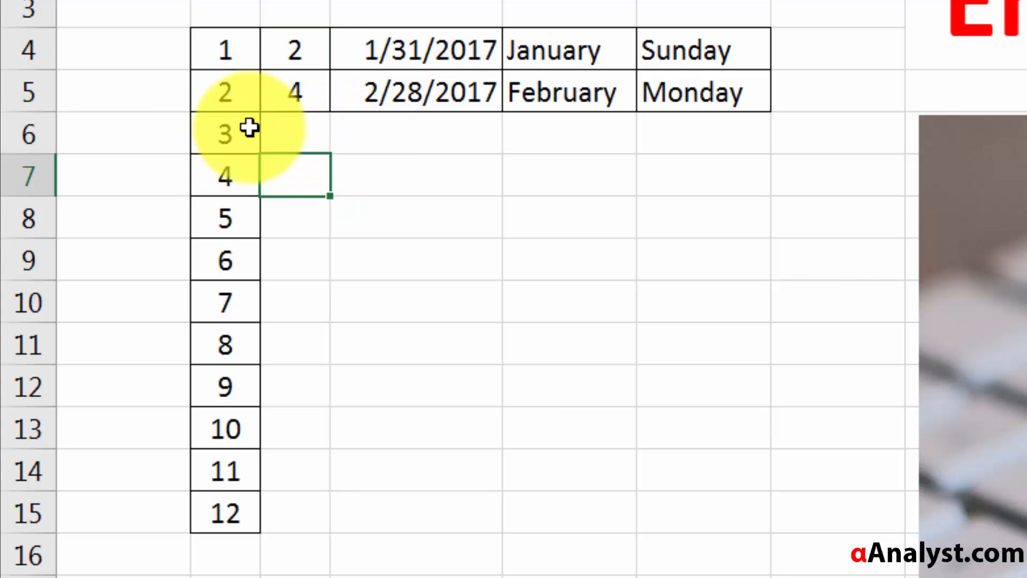
mouse_move(274, 118)
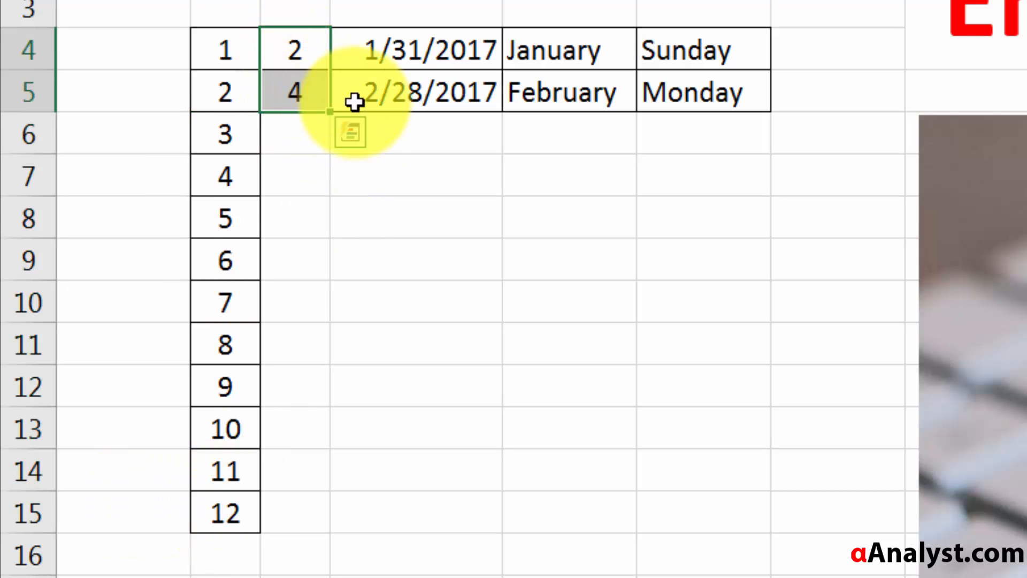
drag(330, 111, 330, 531)
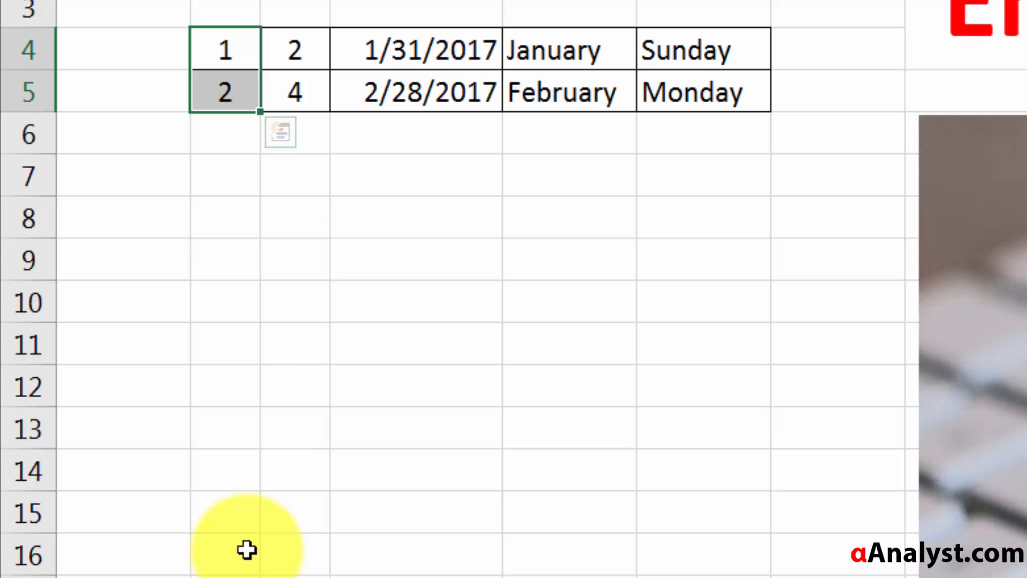
mouse_move(264, 113)
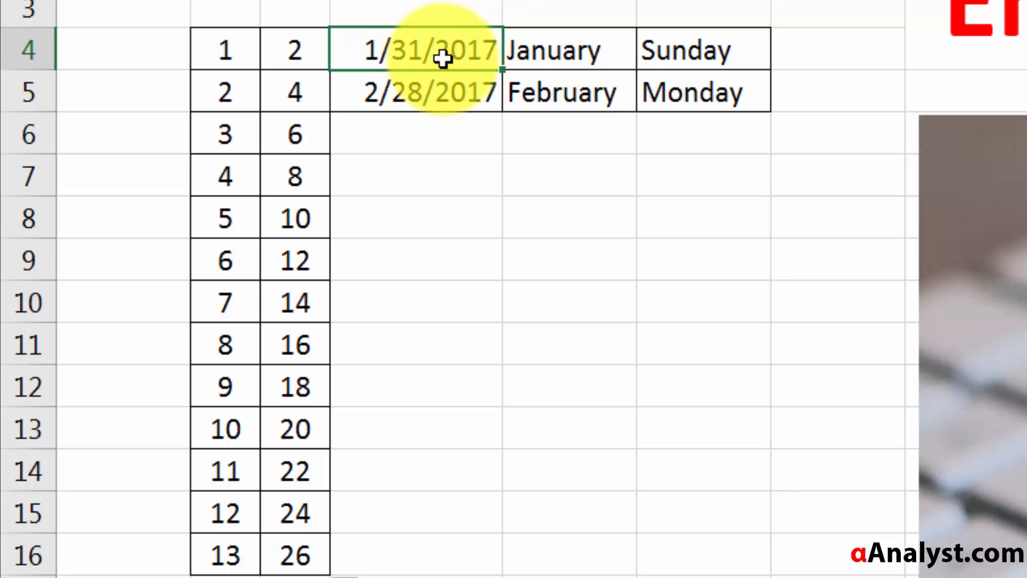
Step: AutoFill month-end dates, month names and weekdays to row 16, widening the weekday column
click(419, 91)
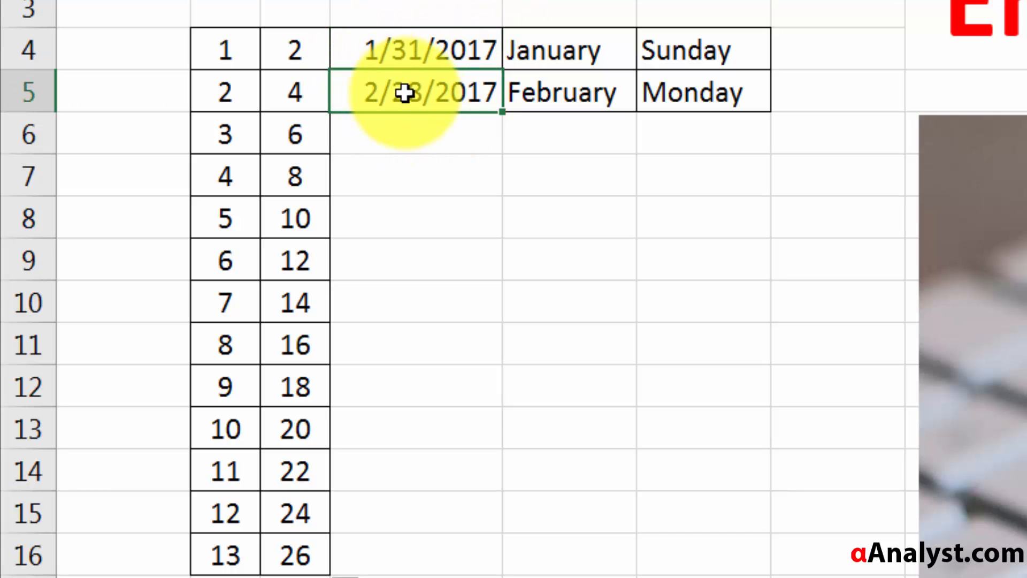
click(426, 50)
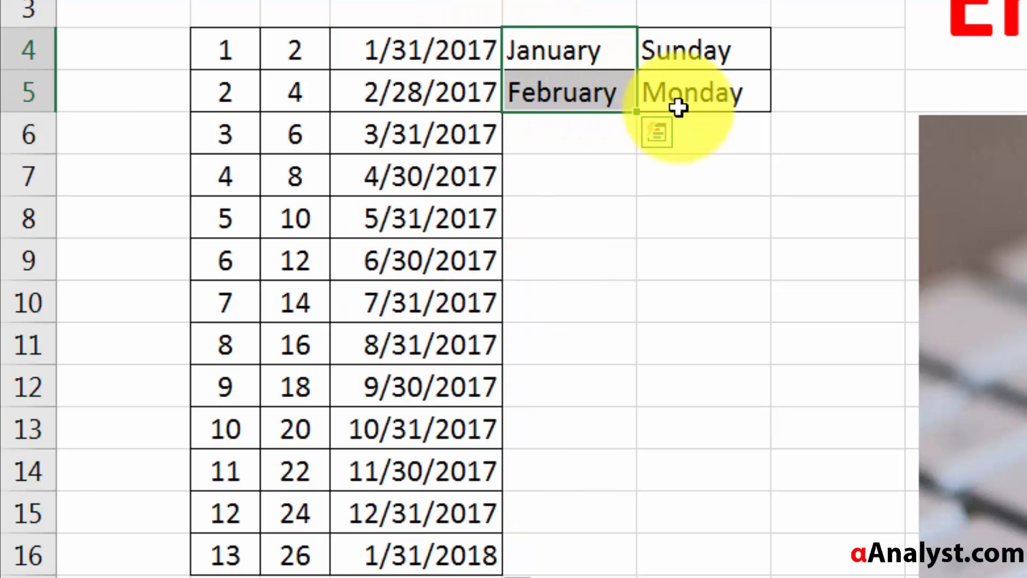
mouse_move(639, 115)
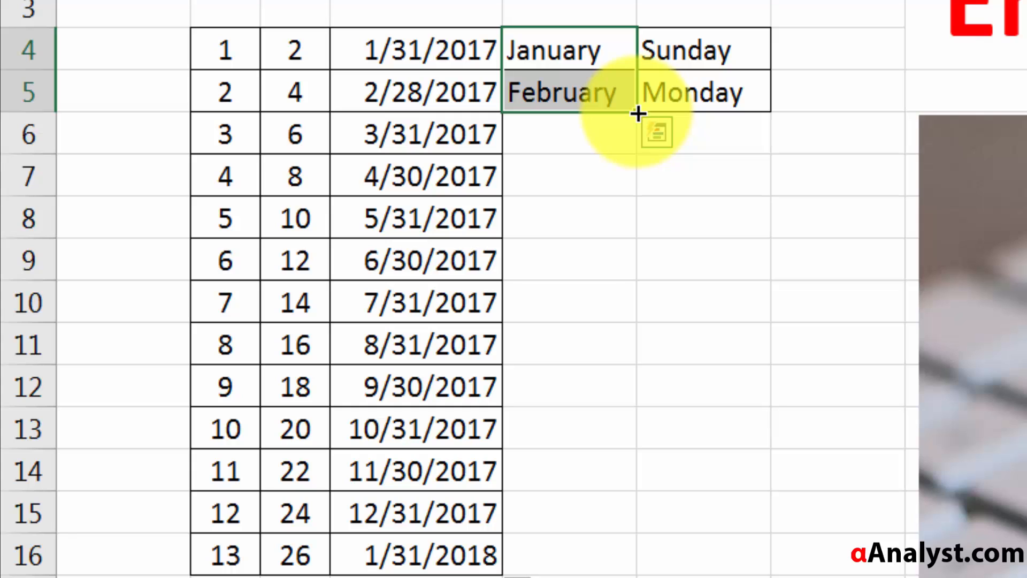
drag(638, 115, 639, 189)
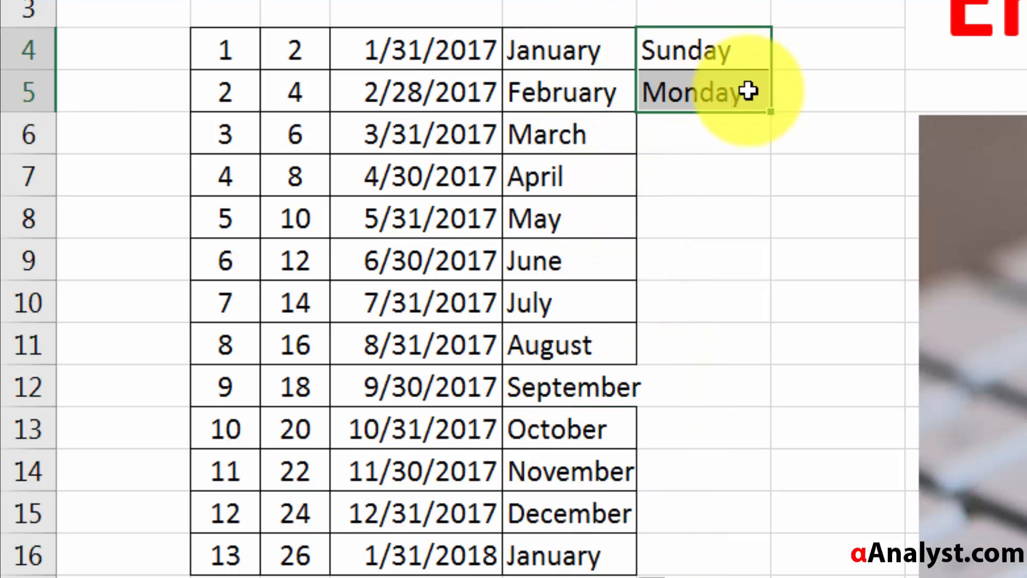
drag(768, 109, 768, 563)
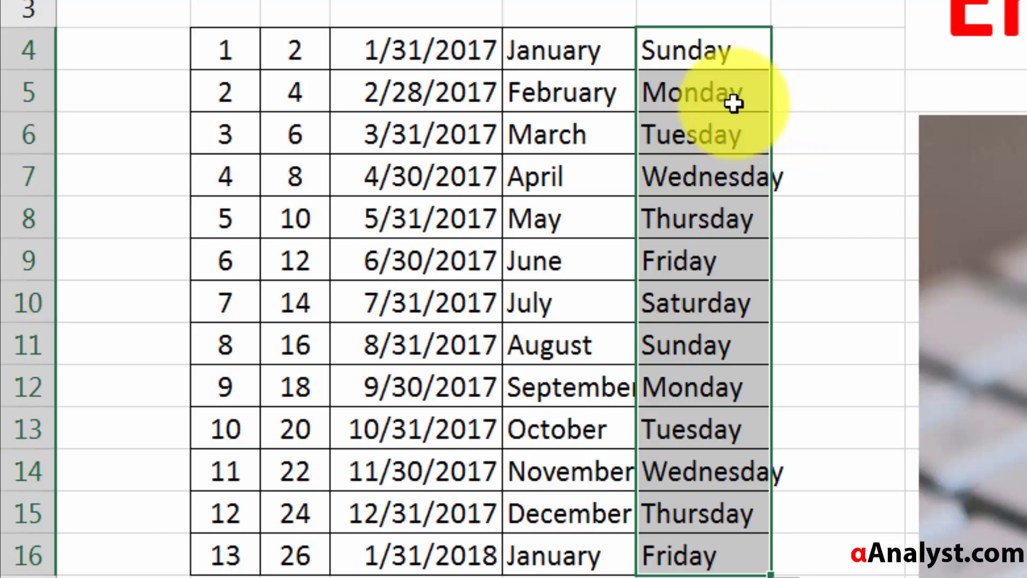
click(703, 302)
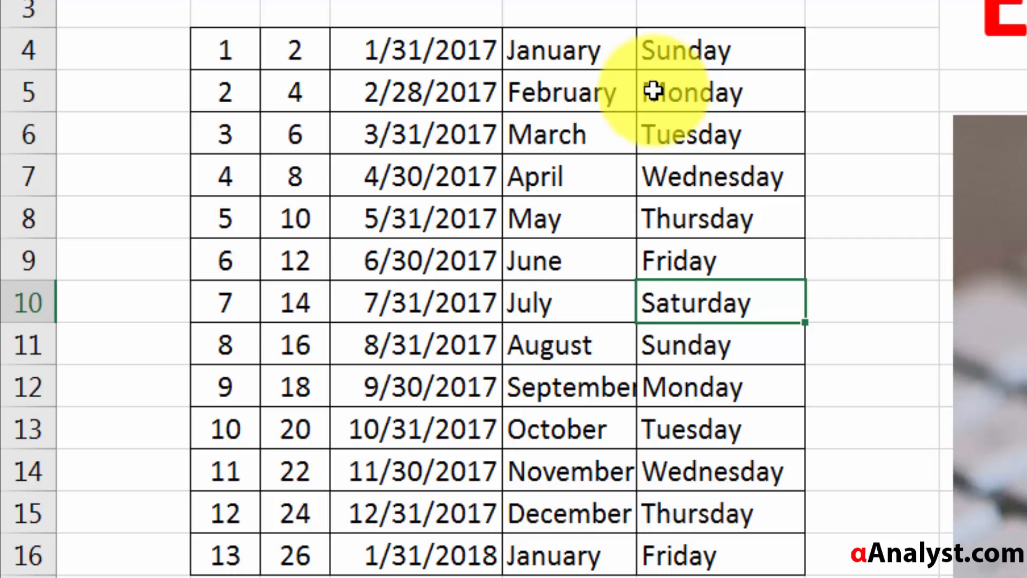
click(720, 13)
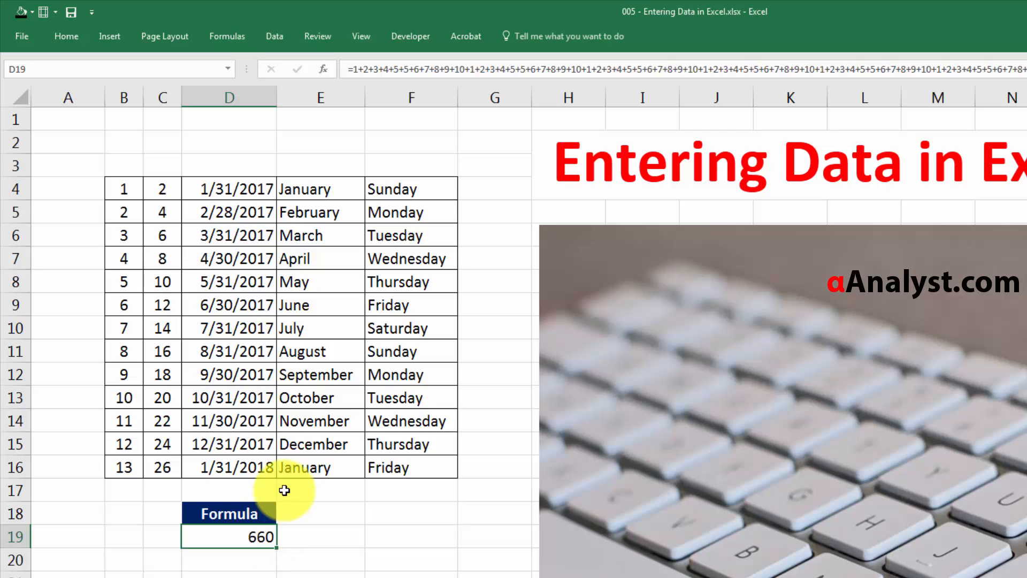
mouse_move(335, 294)
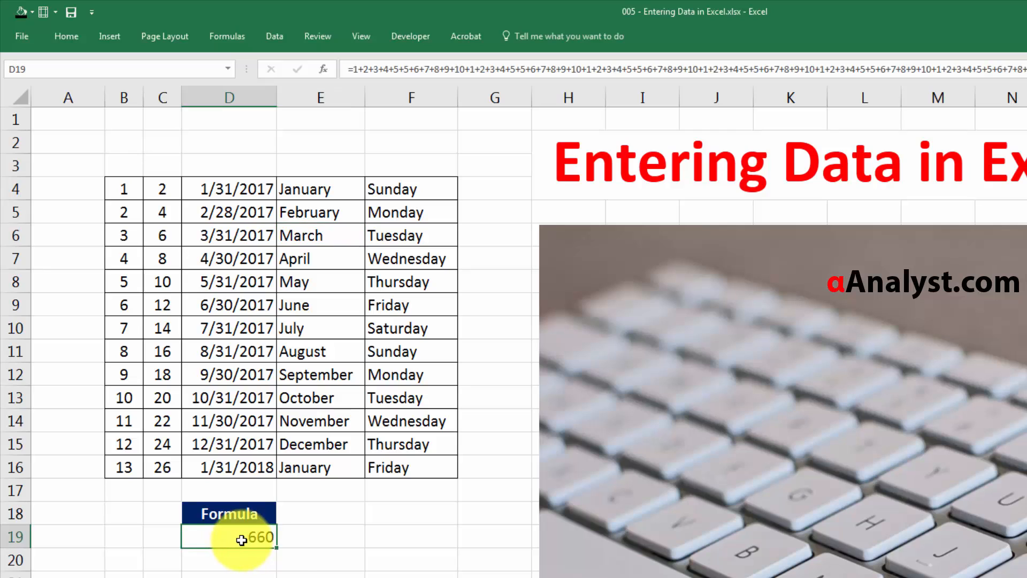
Step: Open cell D19 to reveal its long chain-of-additions formula behind 660
double_click(228, 536)
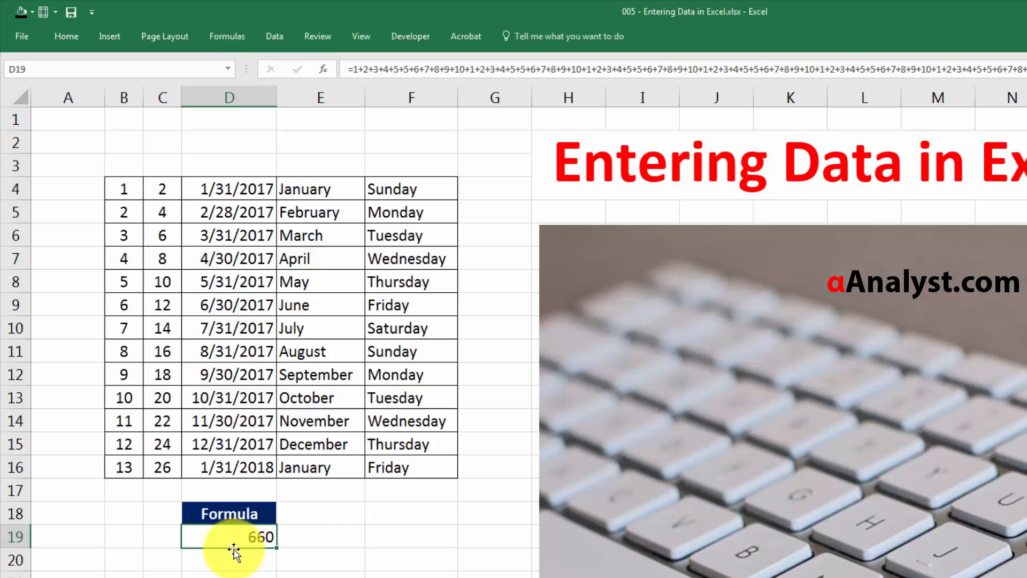
double_click(228, 536)
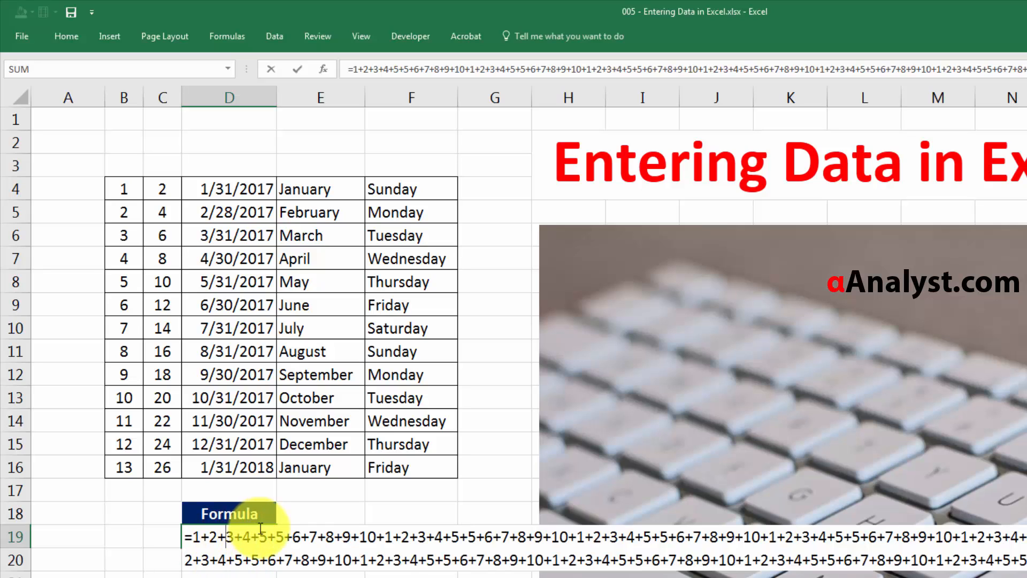
key(Enter)
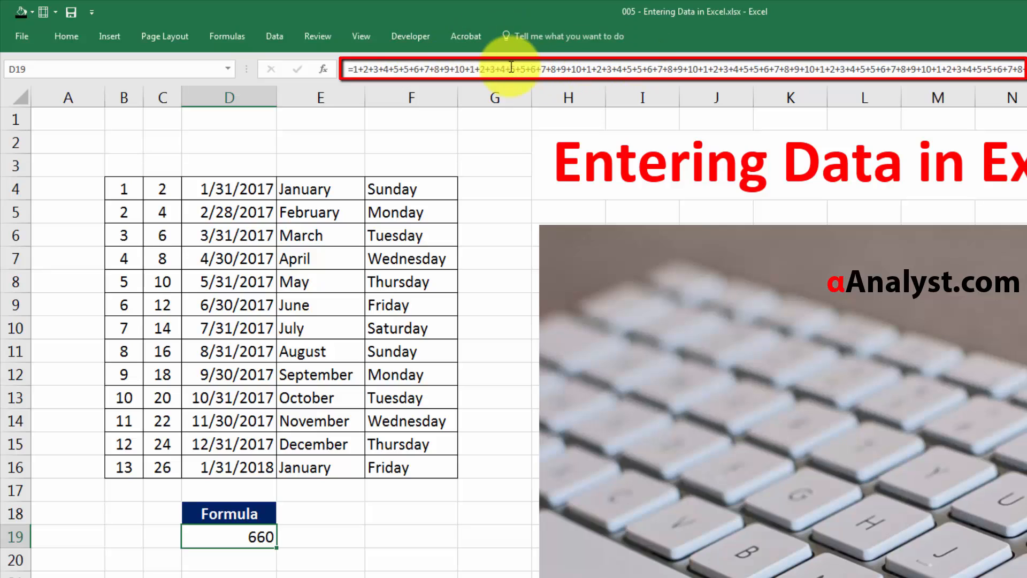
double_click(228, 537)
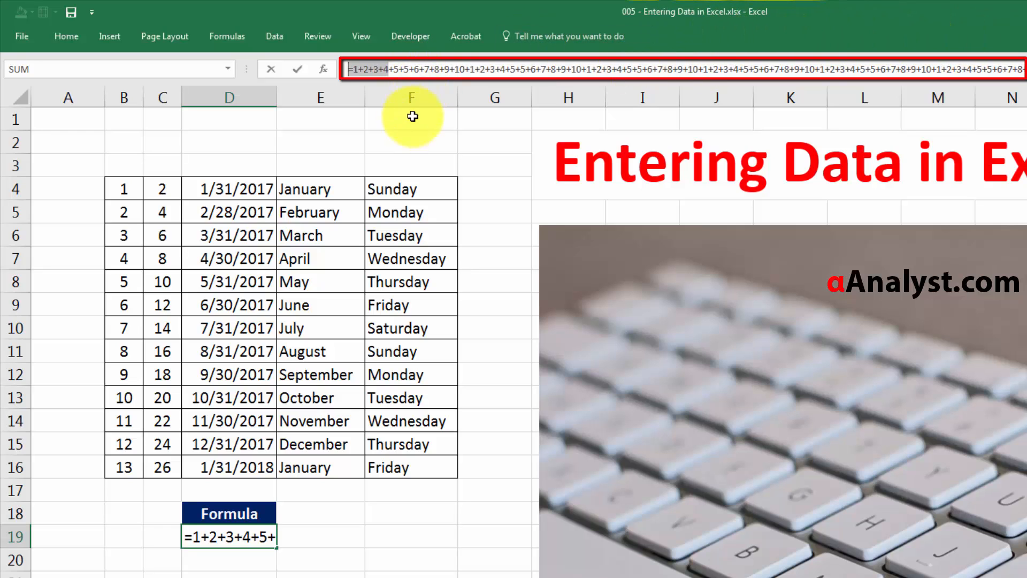
Step: Stop editing the formula, scroll down and select the Wednesday cell in column F
click(411, 119)
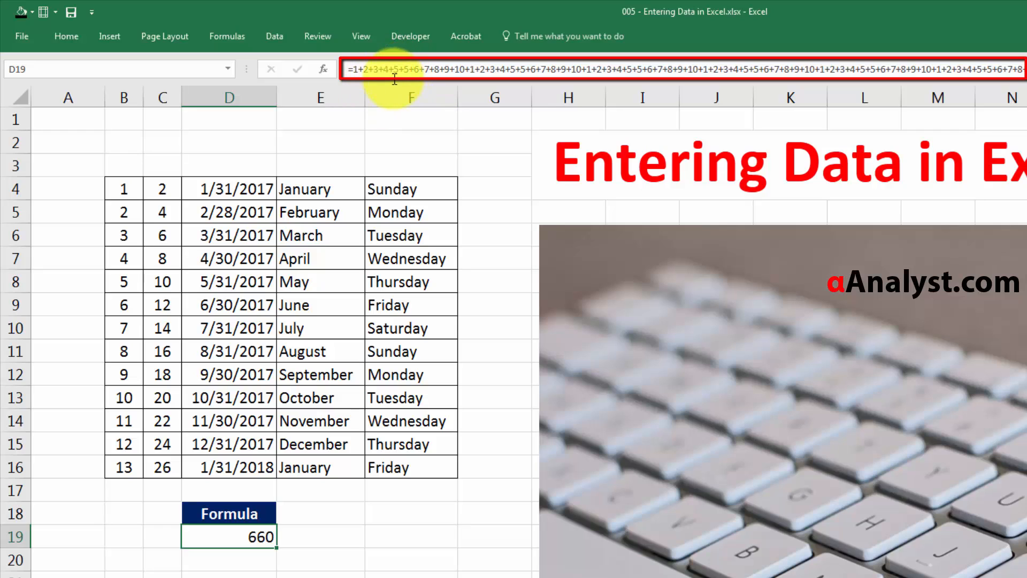
mouse_move(379, 72)
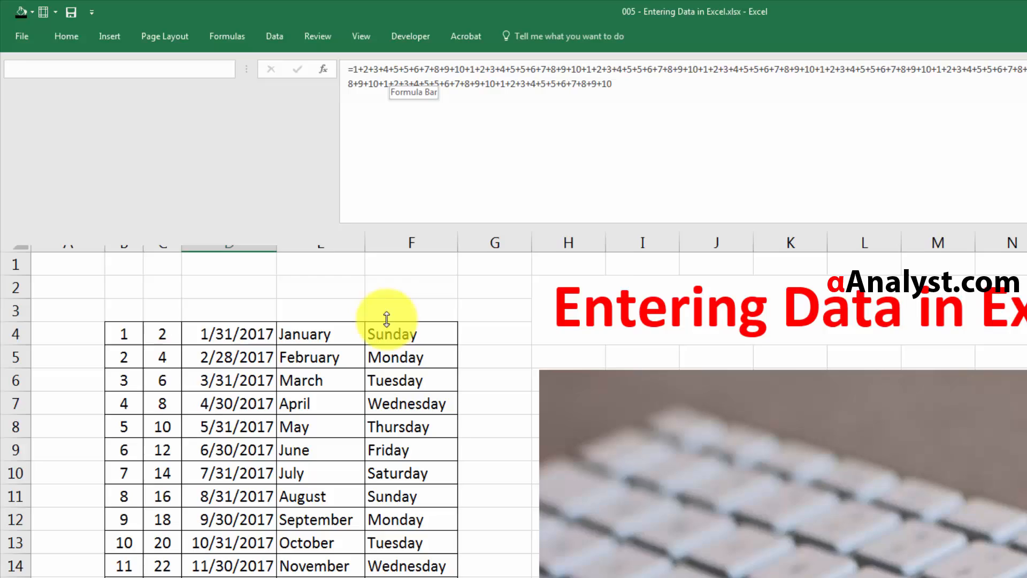
scroll(down, 3)
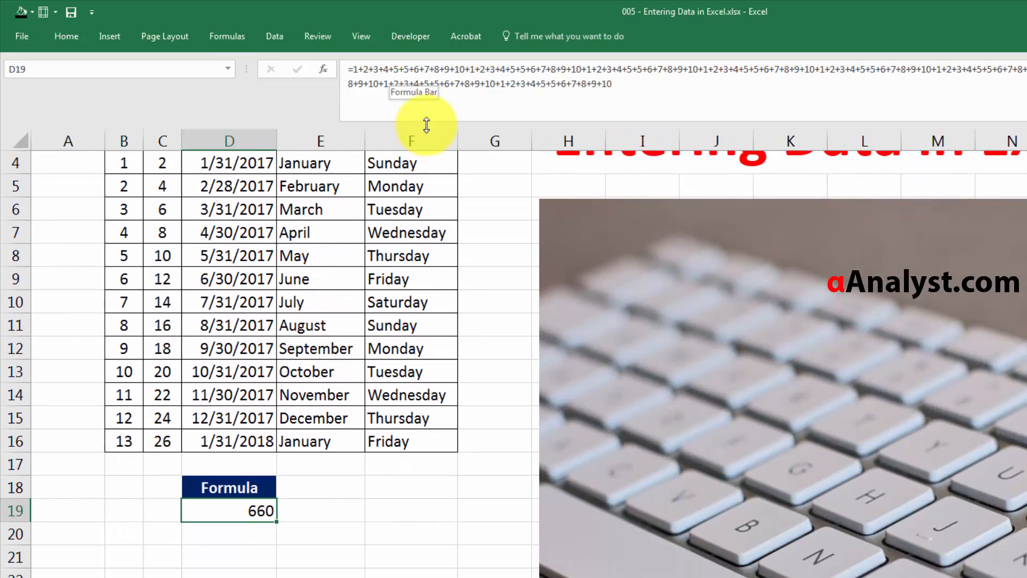
click(405, 232)
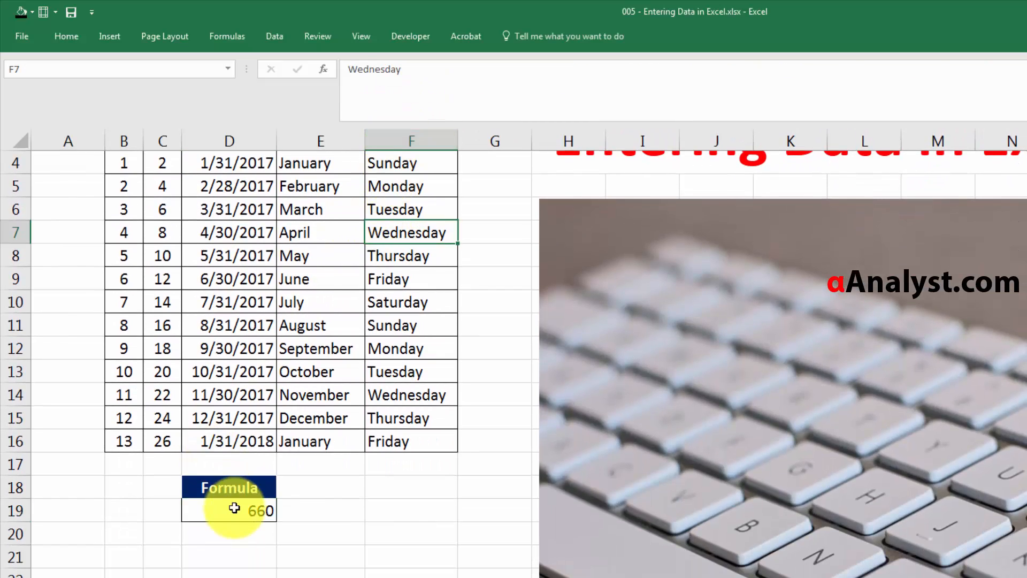